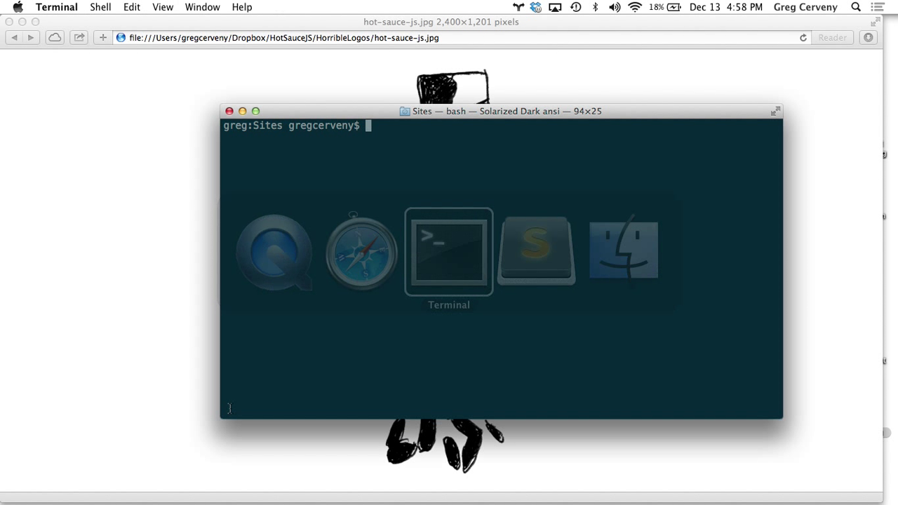
Create a Static project folder and move into it.
text(mkdir Static)
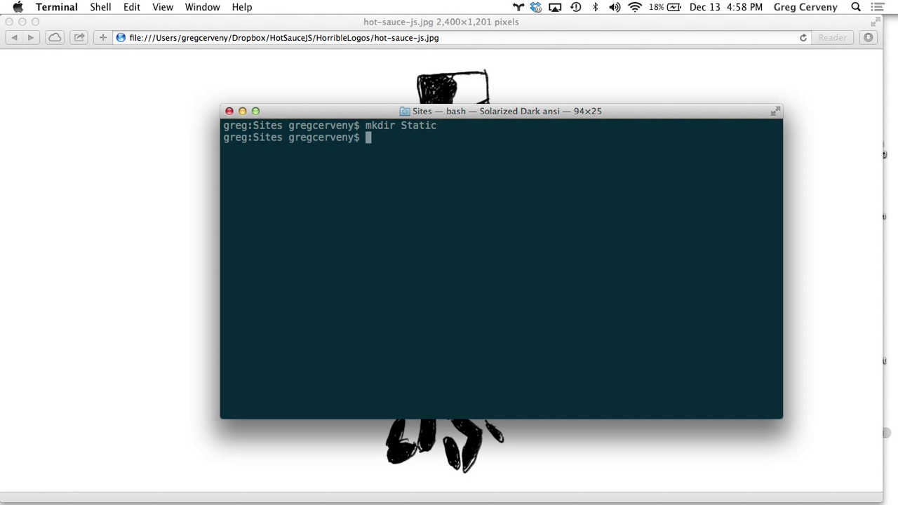
text(cd Static/)
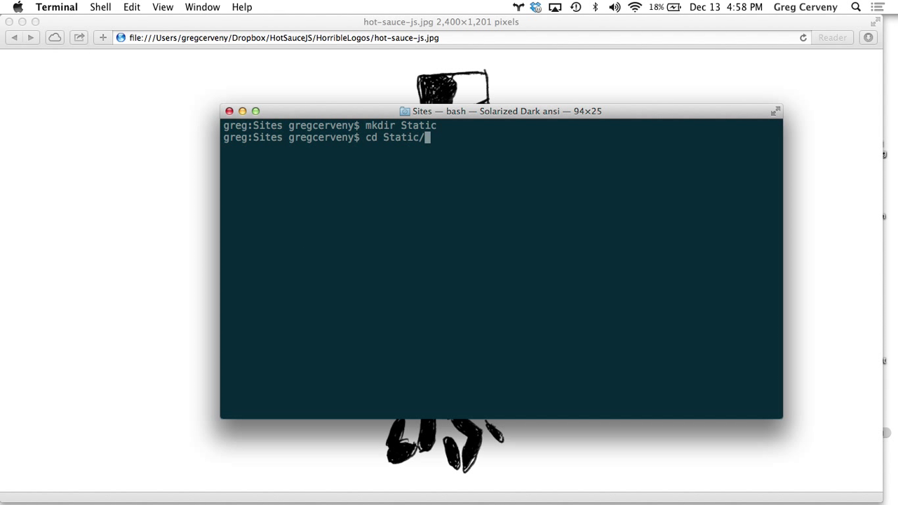
Generate a default package.json via npm init and print it to confirm.
text(npm ini)
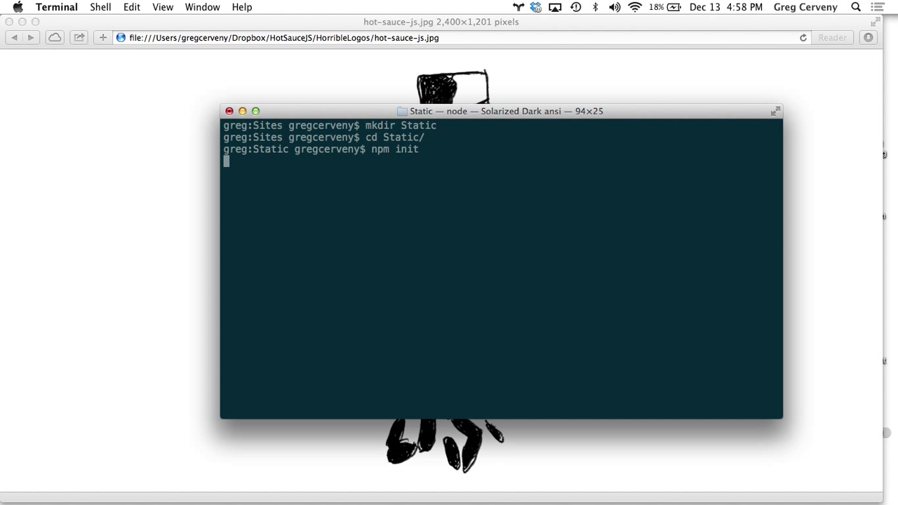
text(Static) Static)
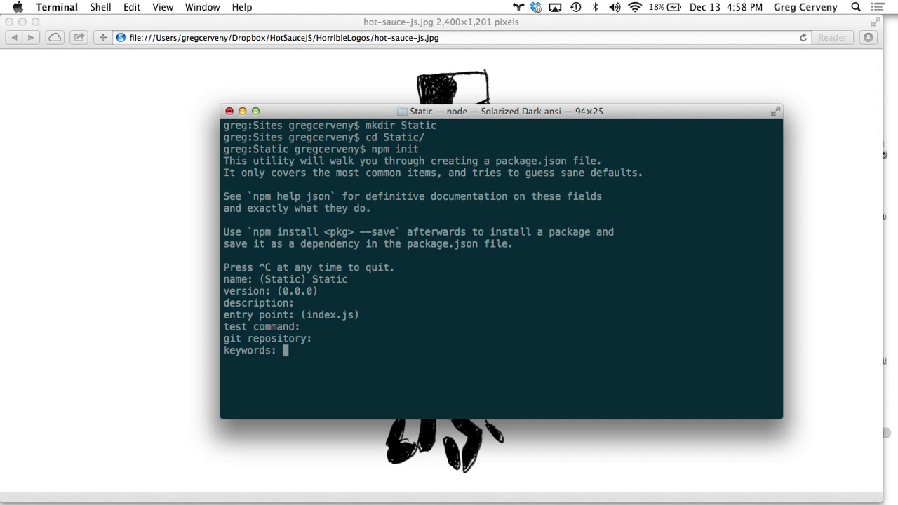
key(enter)
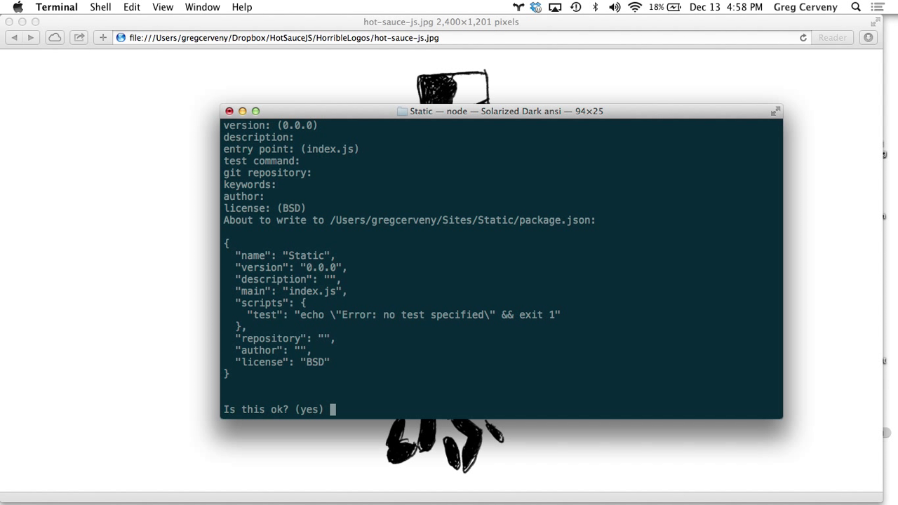
text(yes)
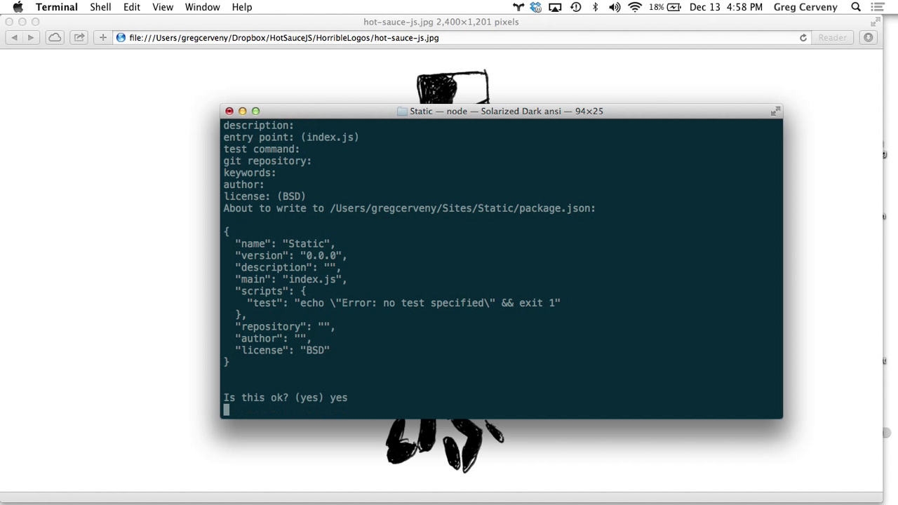
text(cat package.jso)
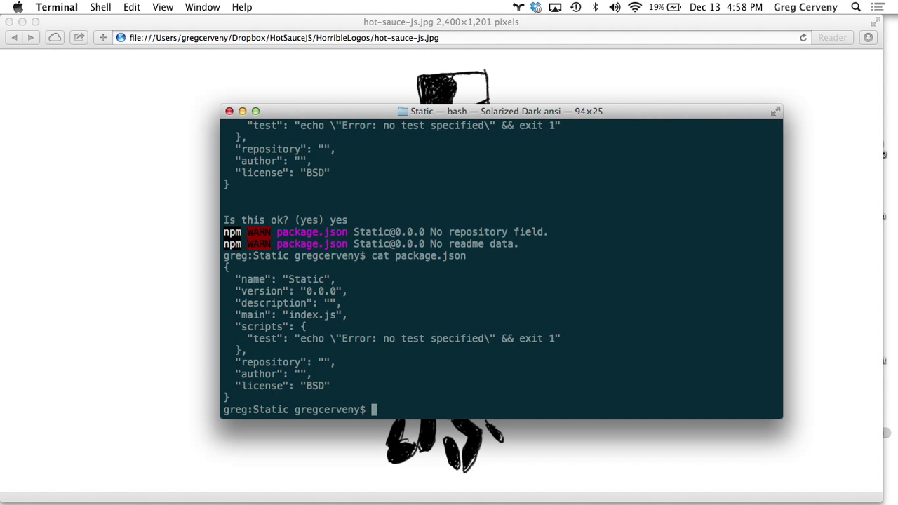
Install Express with npm install express --save so package.json records the dependency.
text(npm install ex)
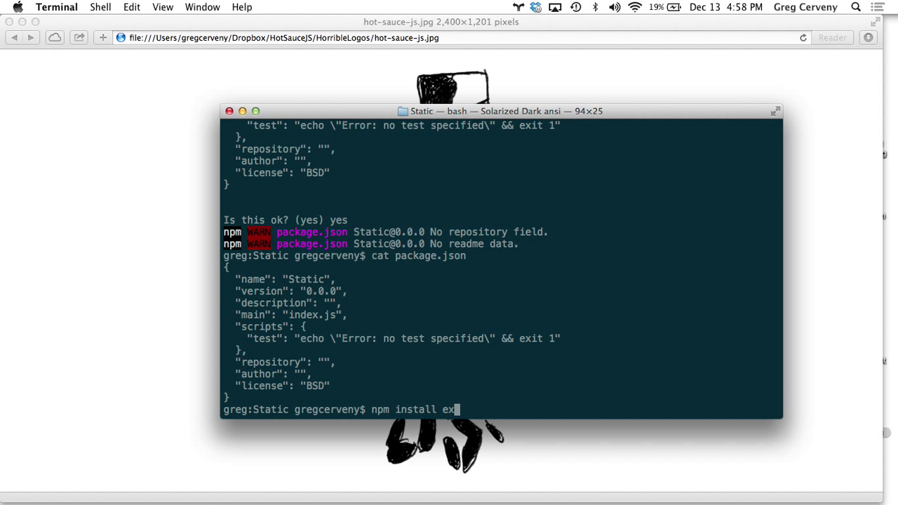
text(press --save)
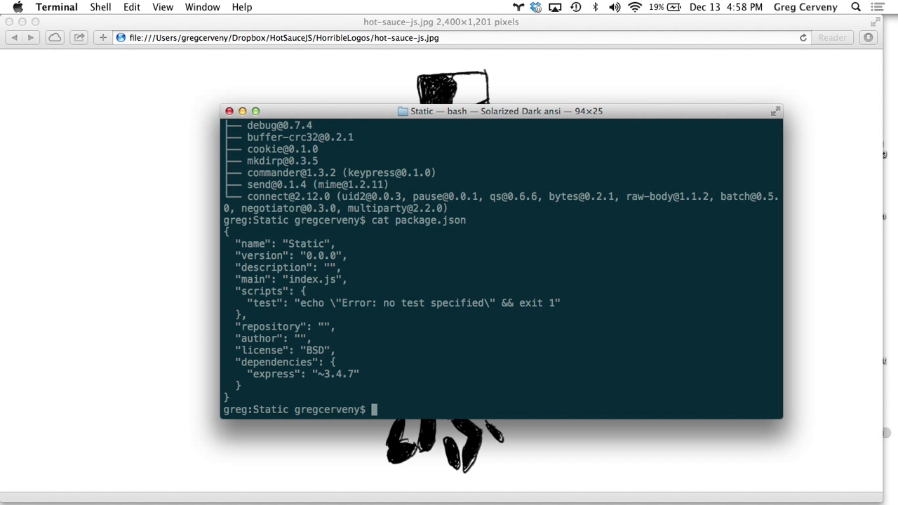
text(subl ap)
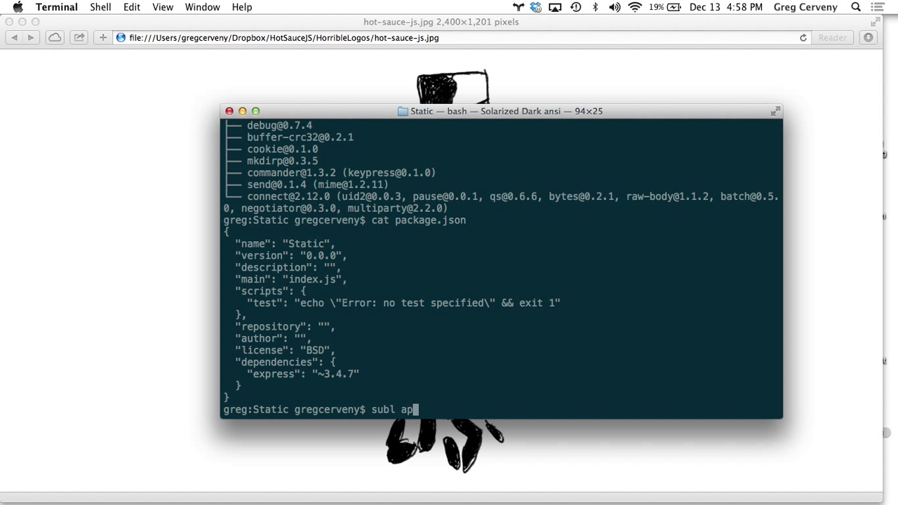
text(p.js)
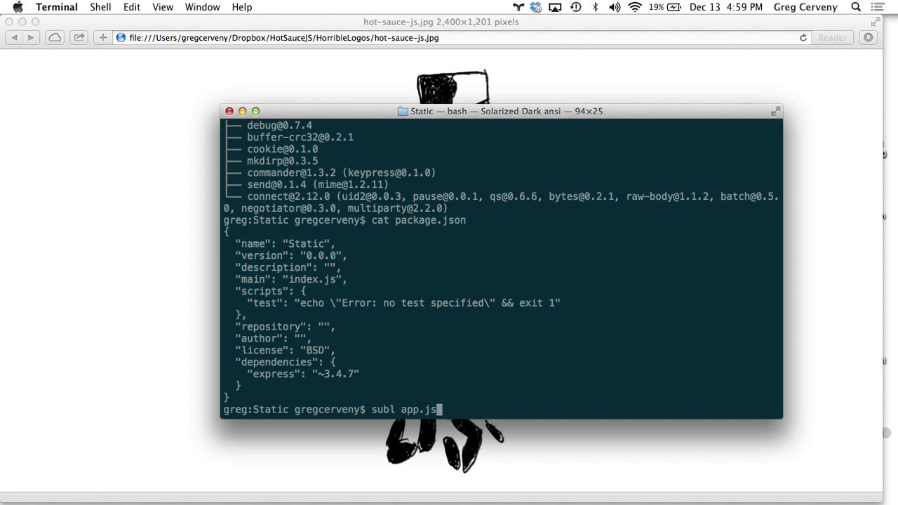
Write app.js requiring express, serving __dirname + '/public' statically and listening on 8000.
key(Return)
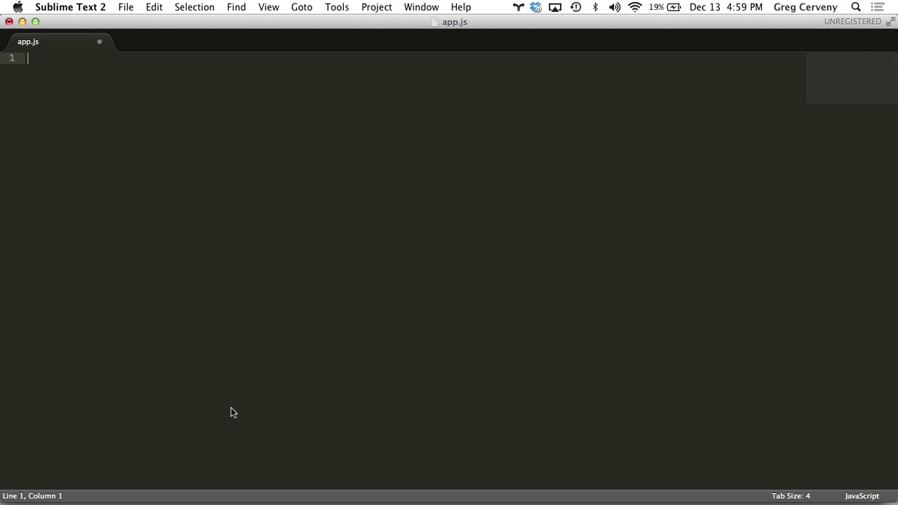
text(var express = require('exp)
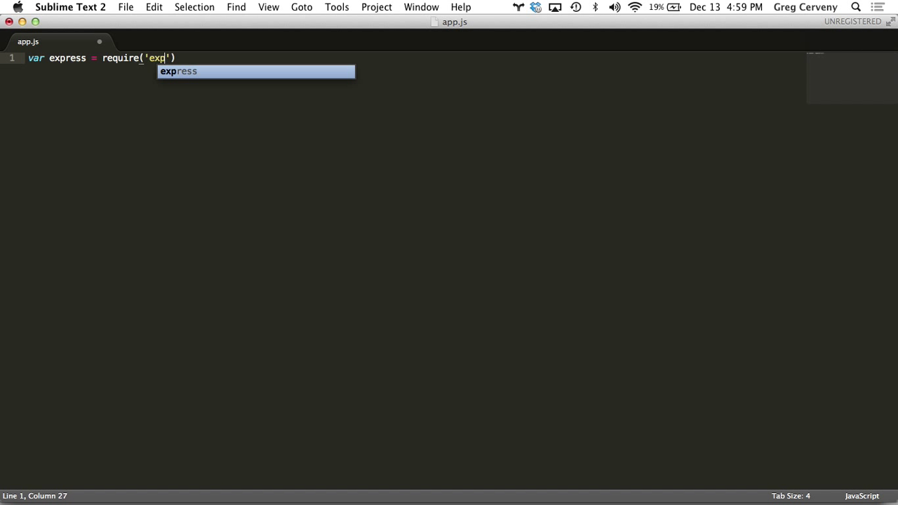
key(enter)
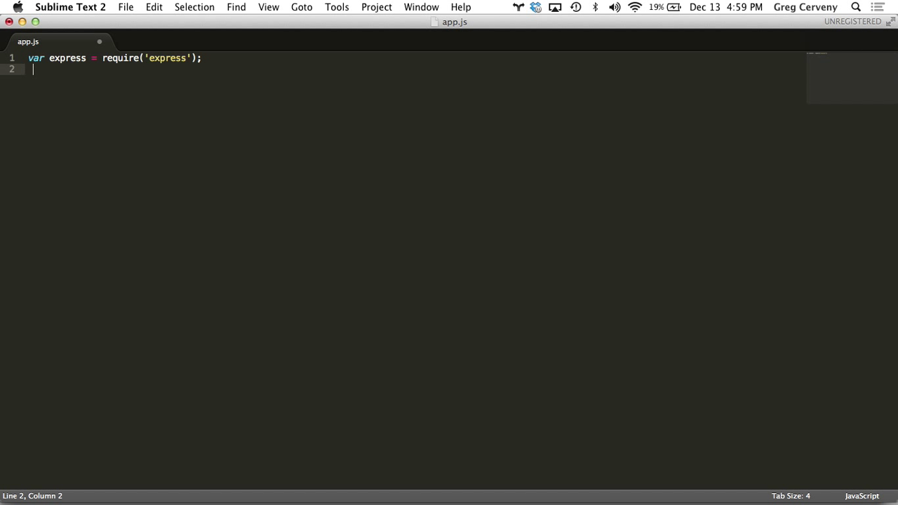
text(var app = express();)
text(app.user(e)
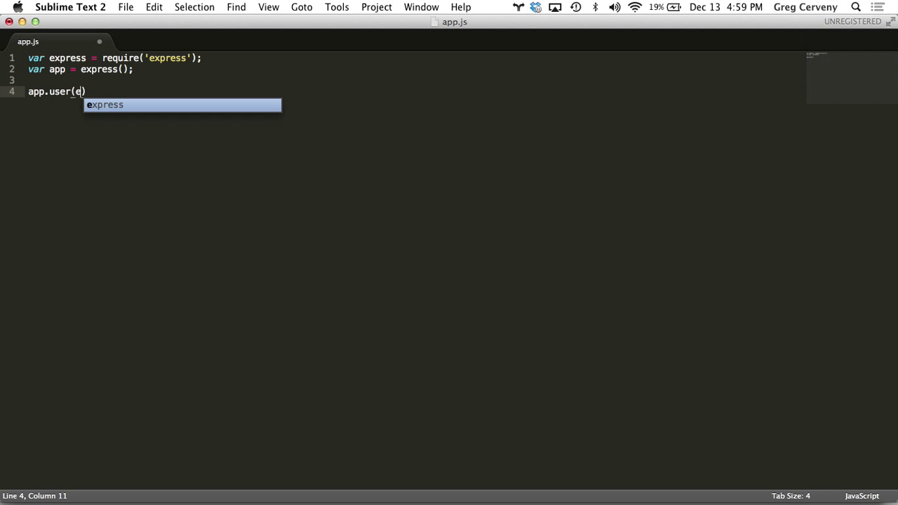
text(express.)
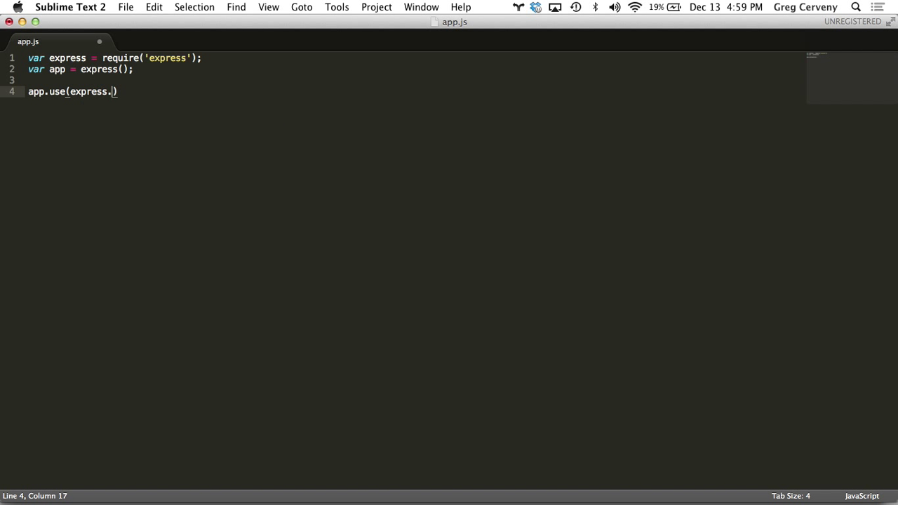
text(static())
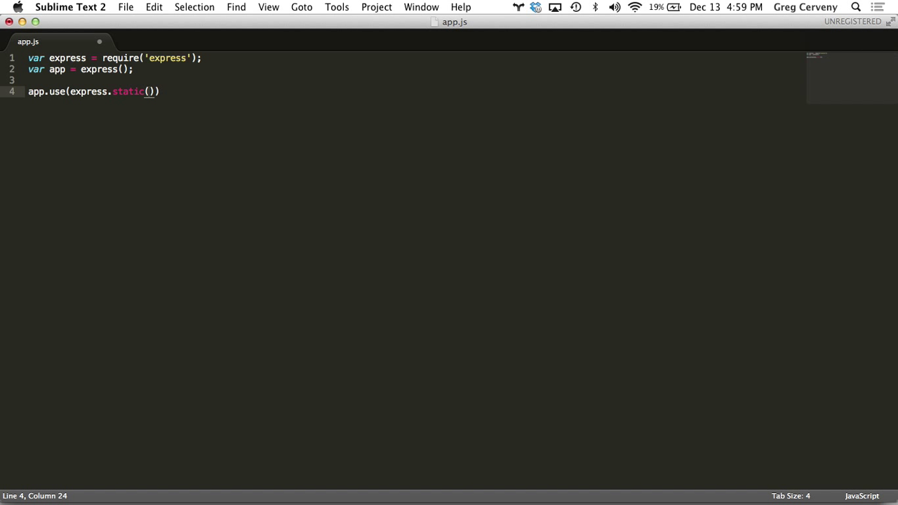
text(__dirname + '/public)
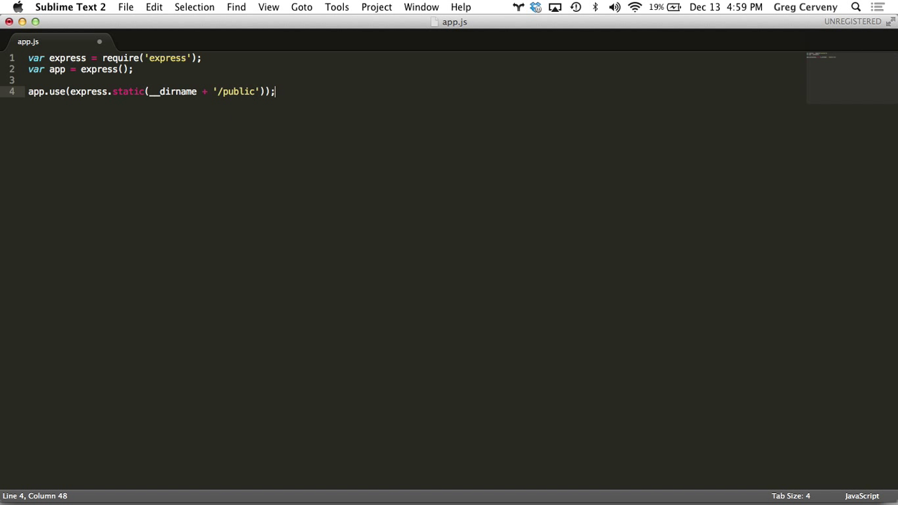
text(app)
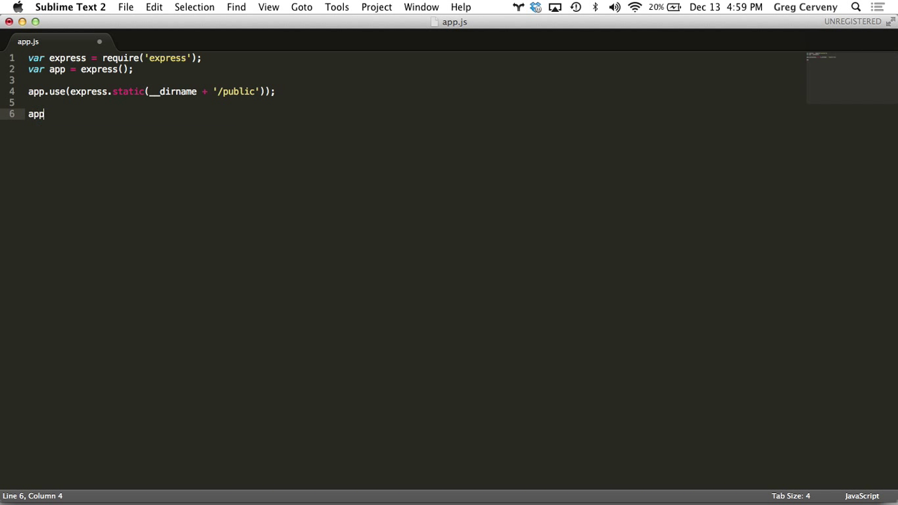
text(.listen(80))
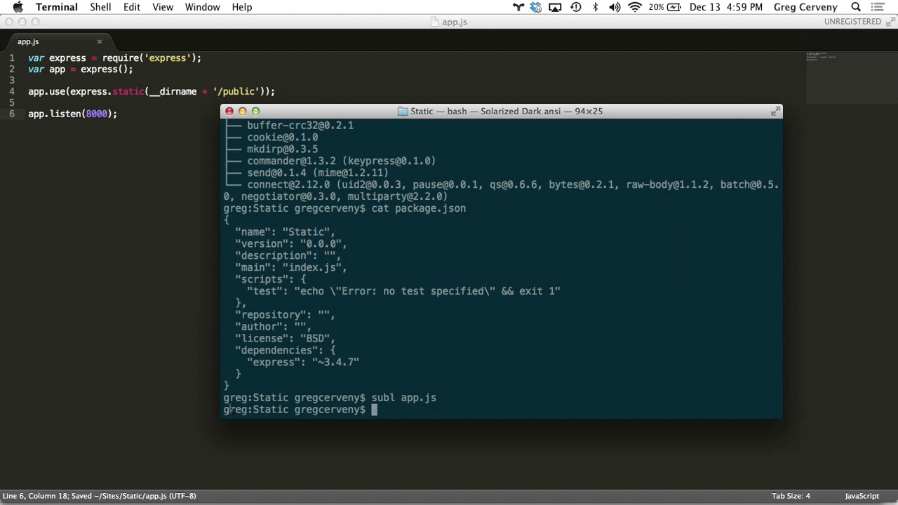
Create the public folder and move into it.
text(mkdir public)
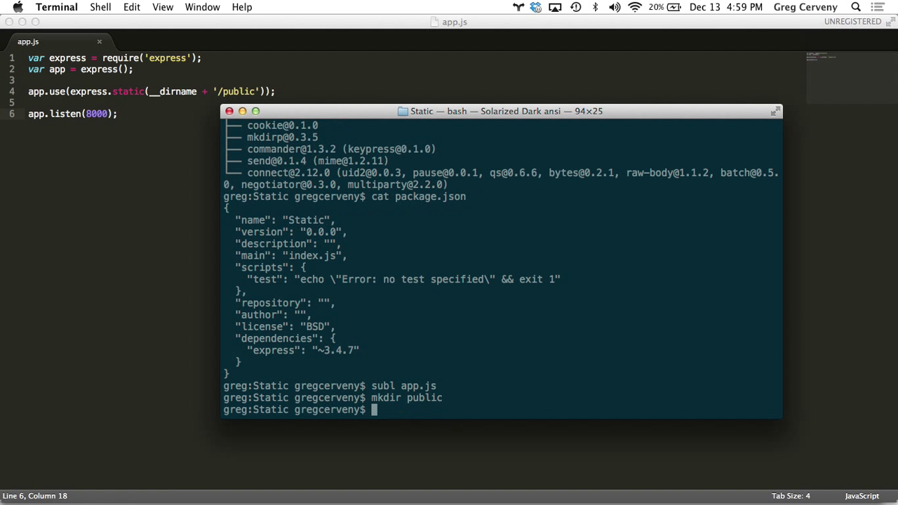
text(cd public/)
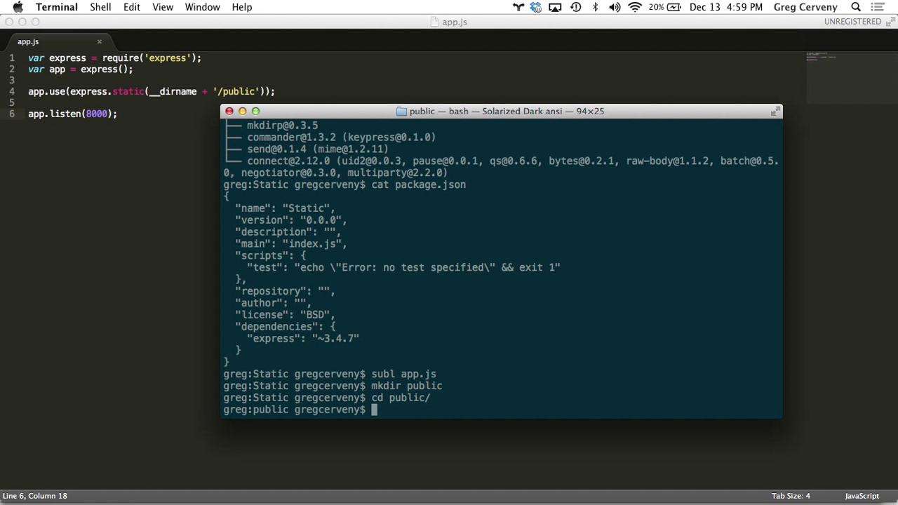
text(subl index.)
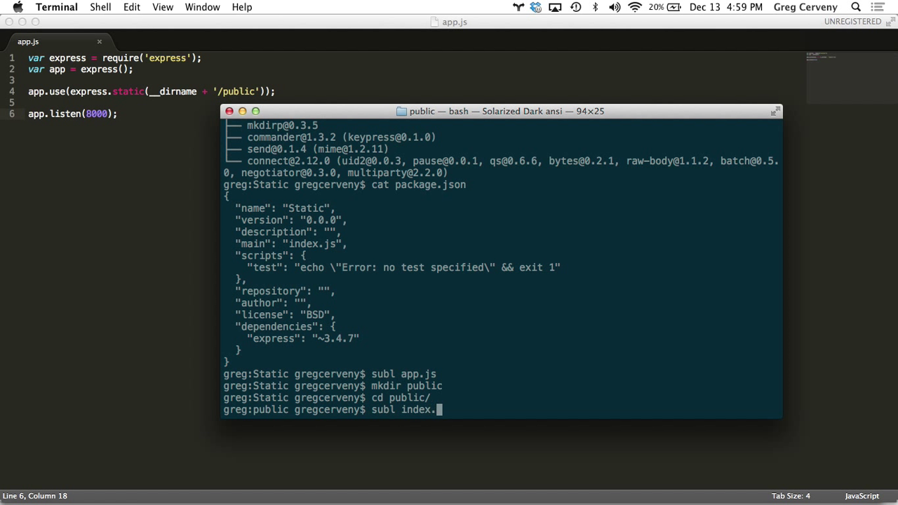
Write public/index.html with an <h1>Welcome to my server</h1> heading and save it.
key(enter)
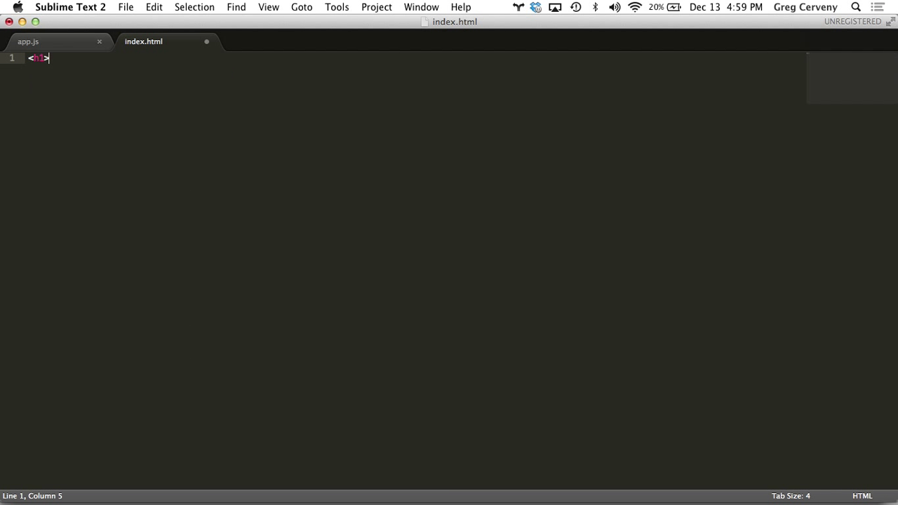
text(Welcome to my)
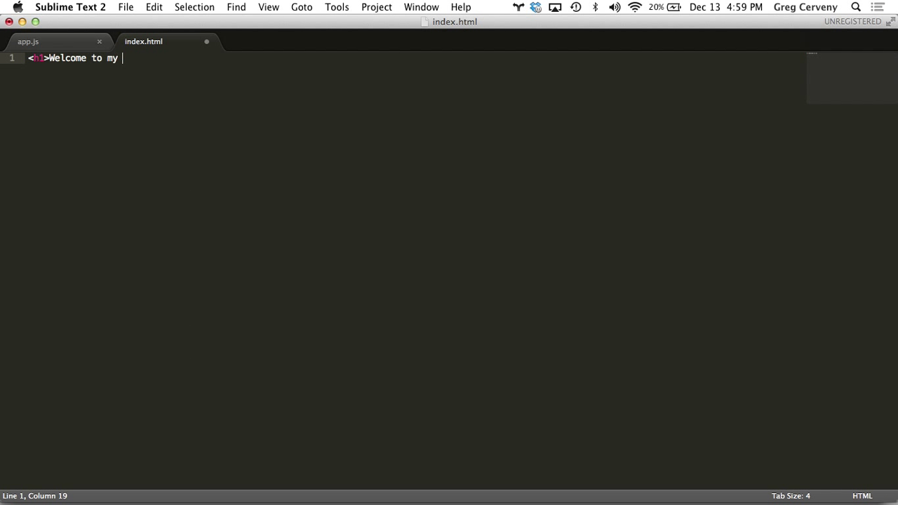
text(server</h1>)
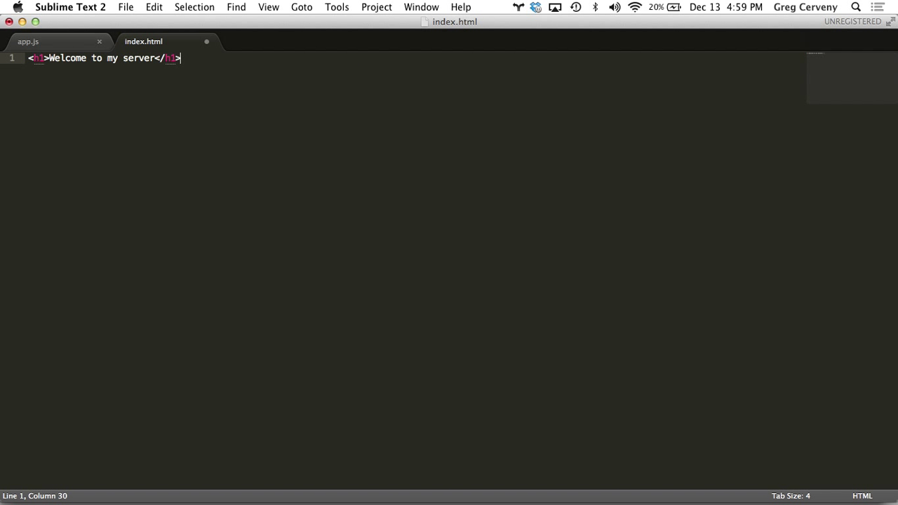
key(cmd+tab)
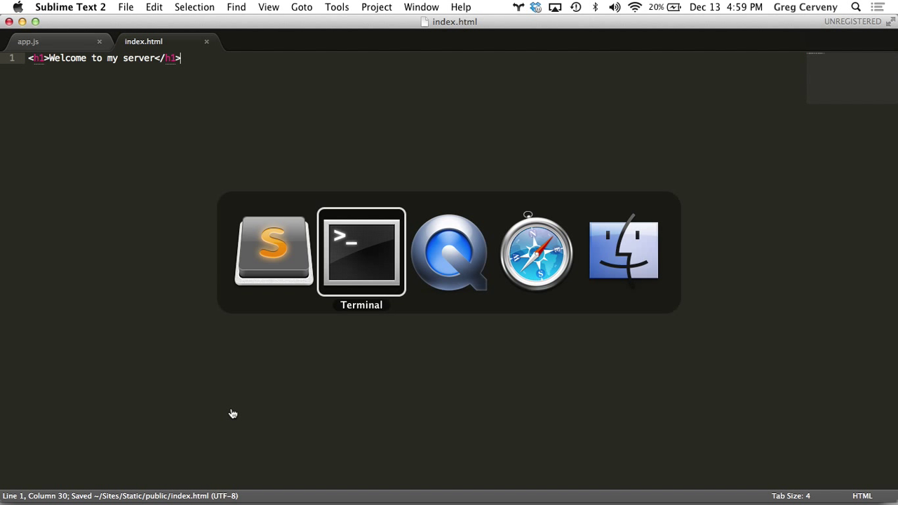
Return to the Static folder and run node app.js to serve localhost:8000.
click(362, 249)
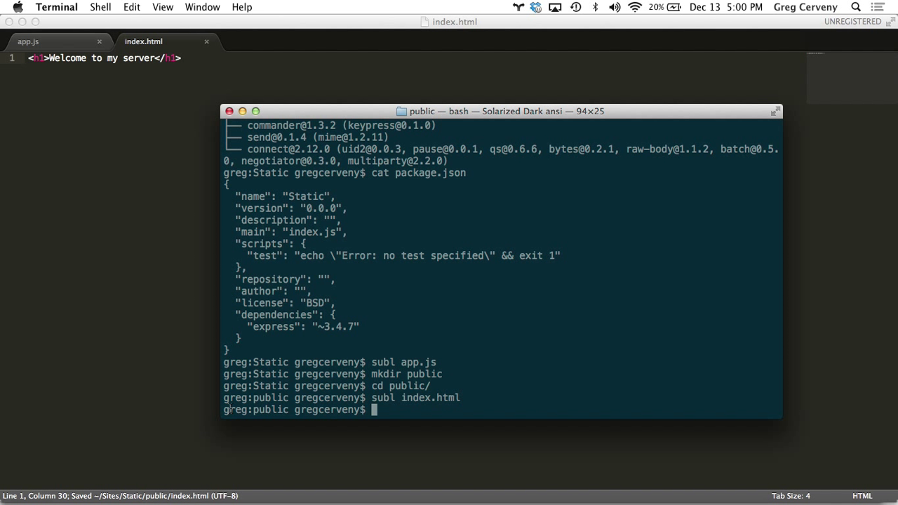
text(cd ..)
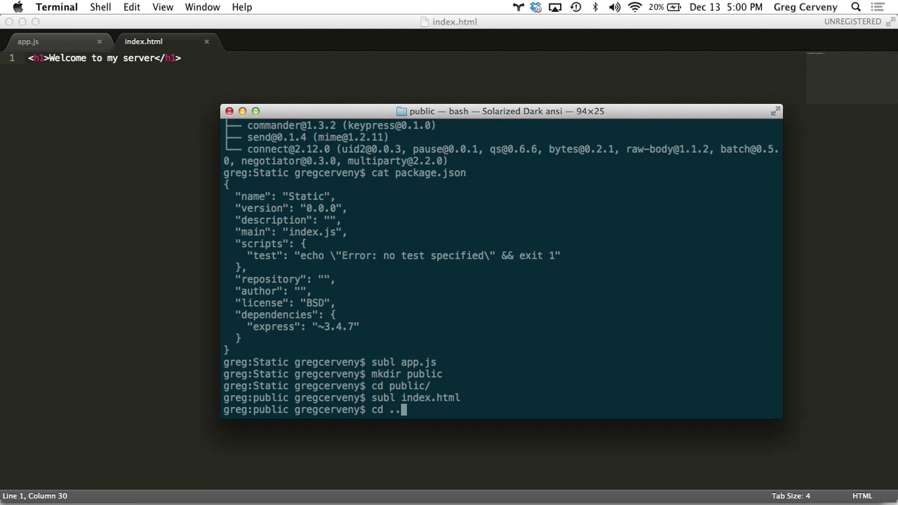
key(Return)
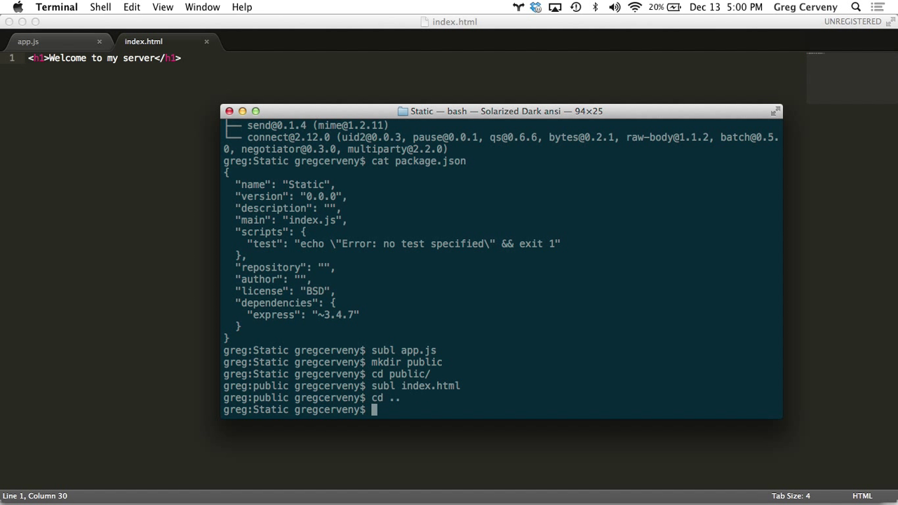
text(node app.js)
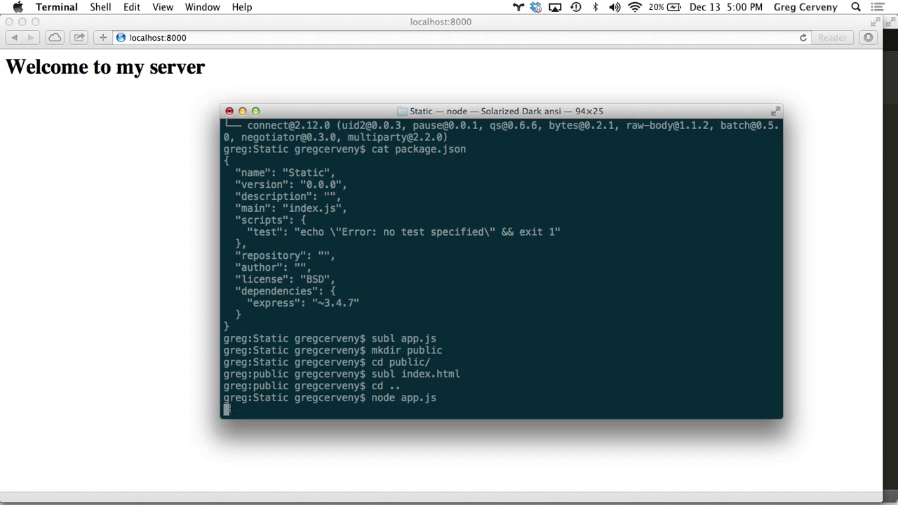
Stop the server and add var port = process.env.PORT || 8000; to app.js.
key(ctrl+c)
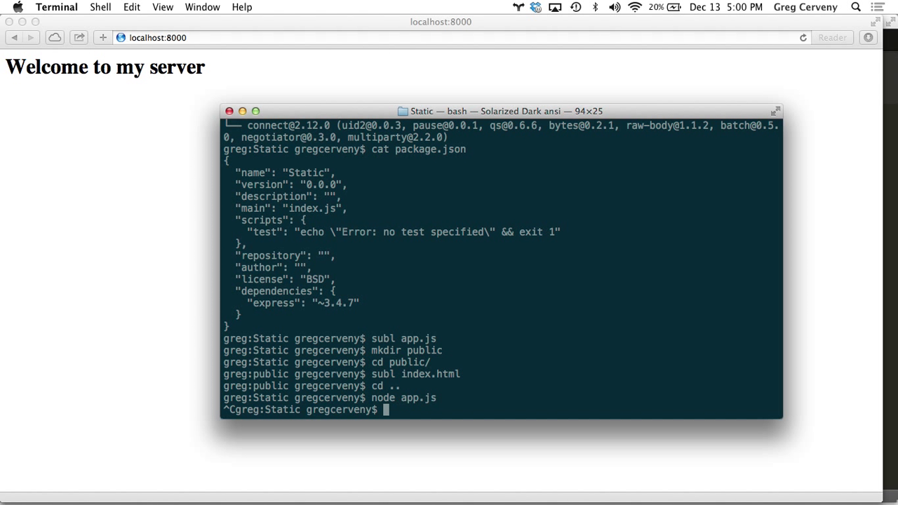
text(subl app.js)
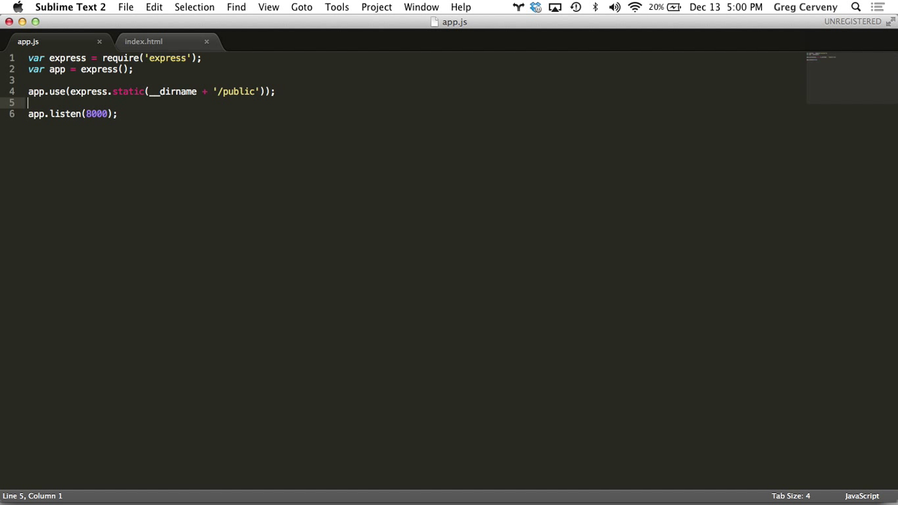
text(var por)
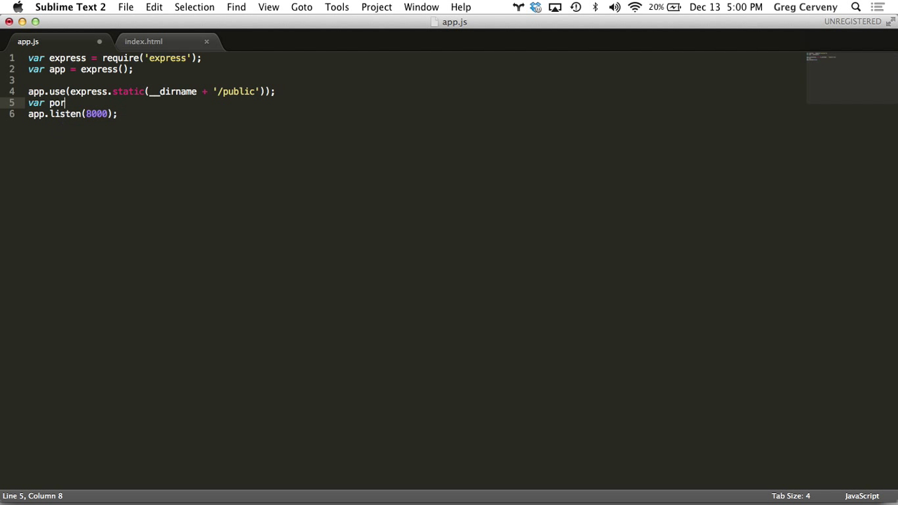
text(t = proce)
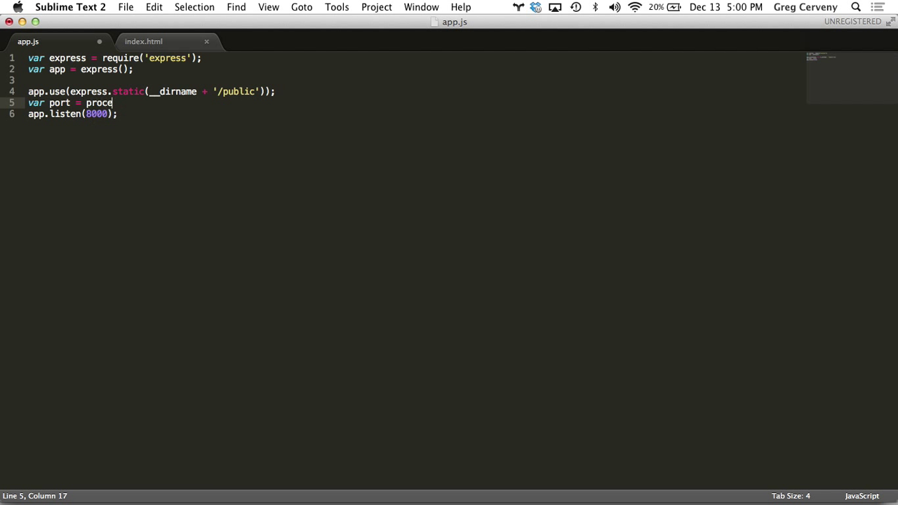
text(ss.env.)
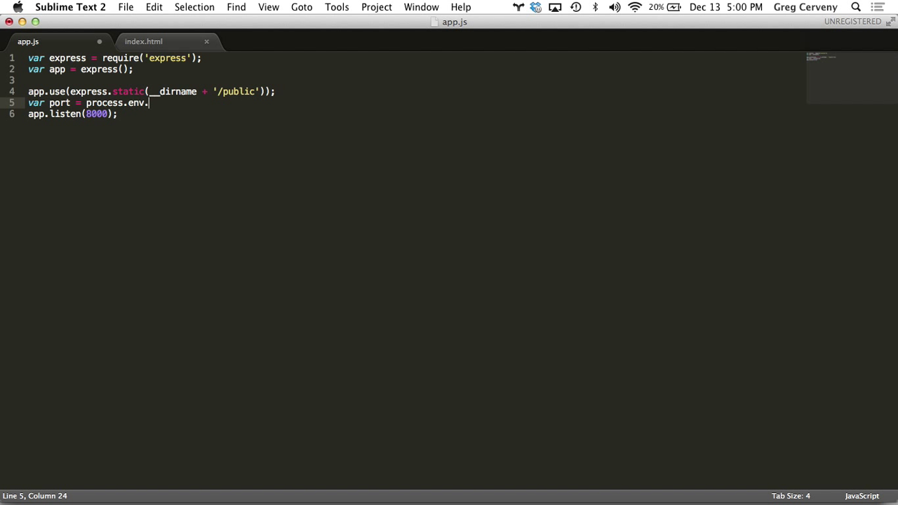
text(PORT)
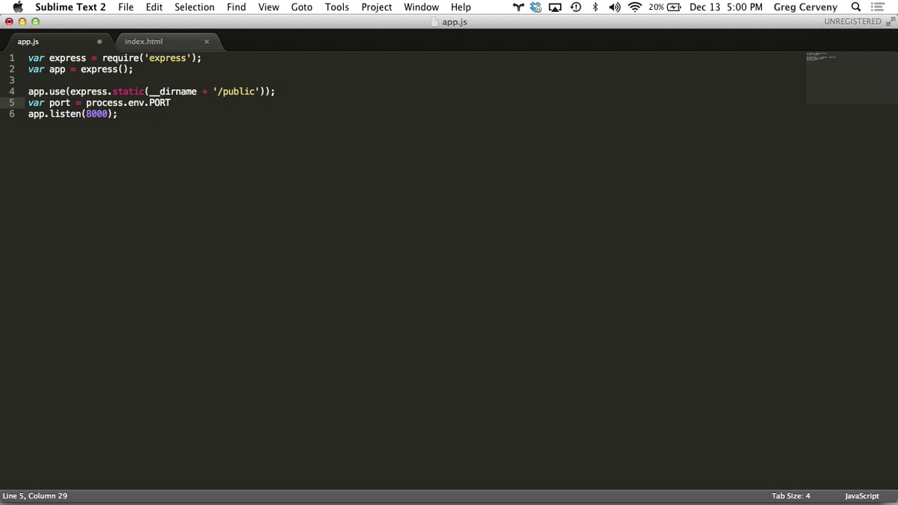
text(|| 8000)
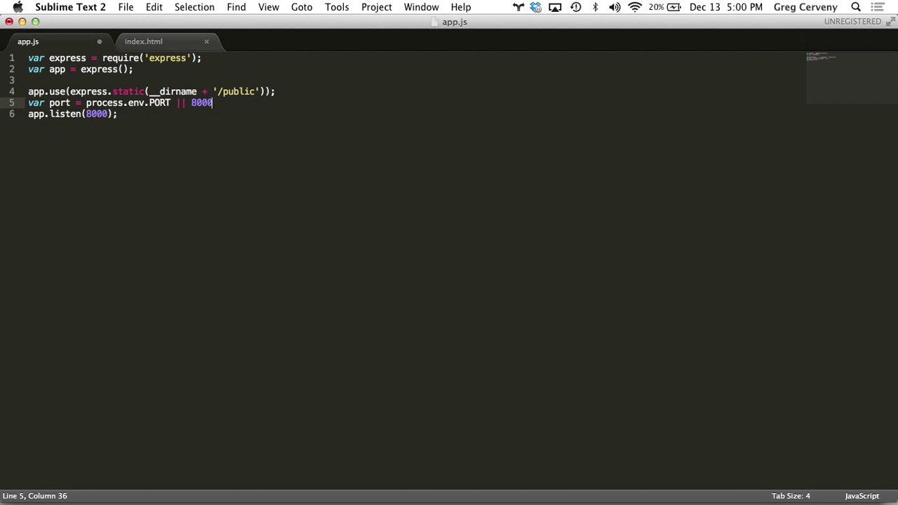
Replace the hard-coded 8000 in app.listen with the port variable.
double_click(202, 103)
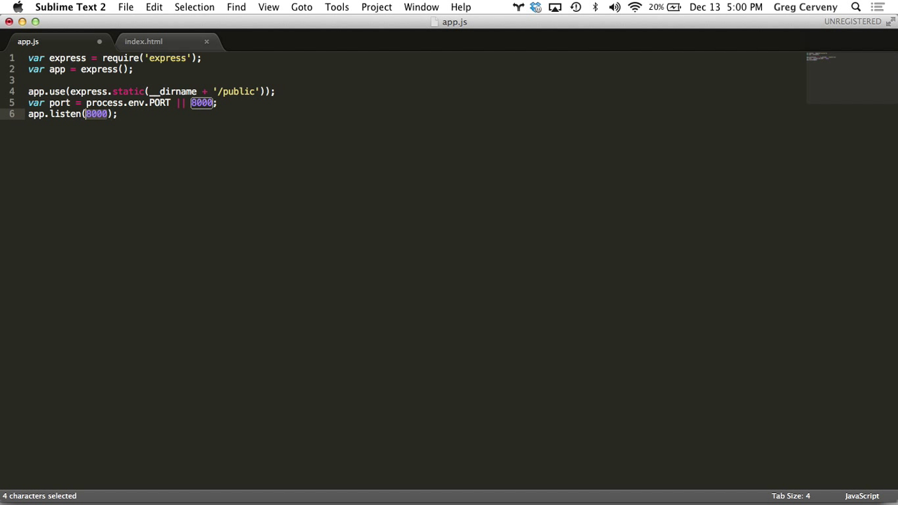
text(port)
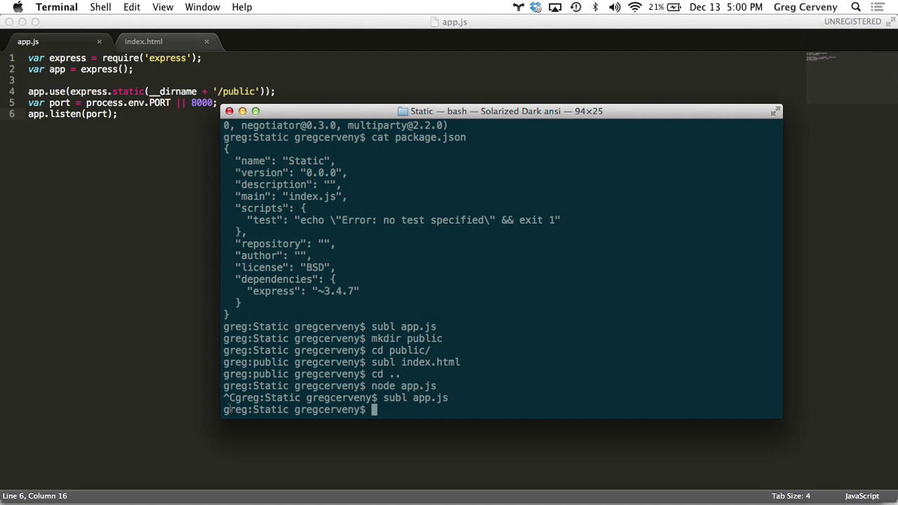
Create a Procfile containing "web: node app.js" using echo.
text(echo)
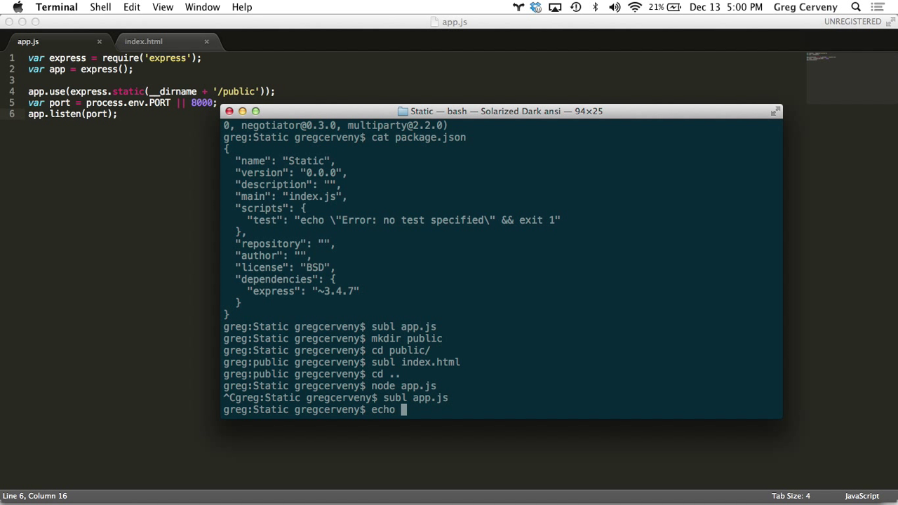
text("e)
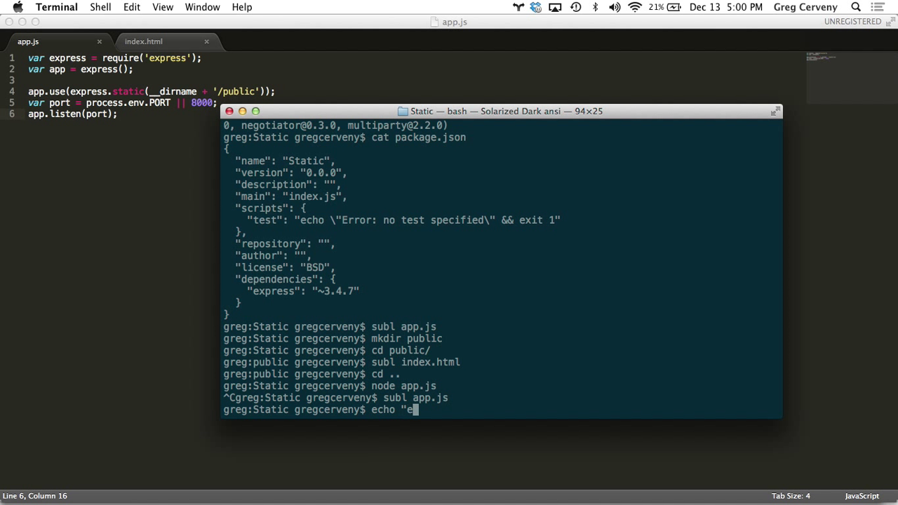
text(web)
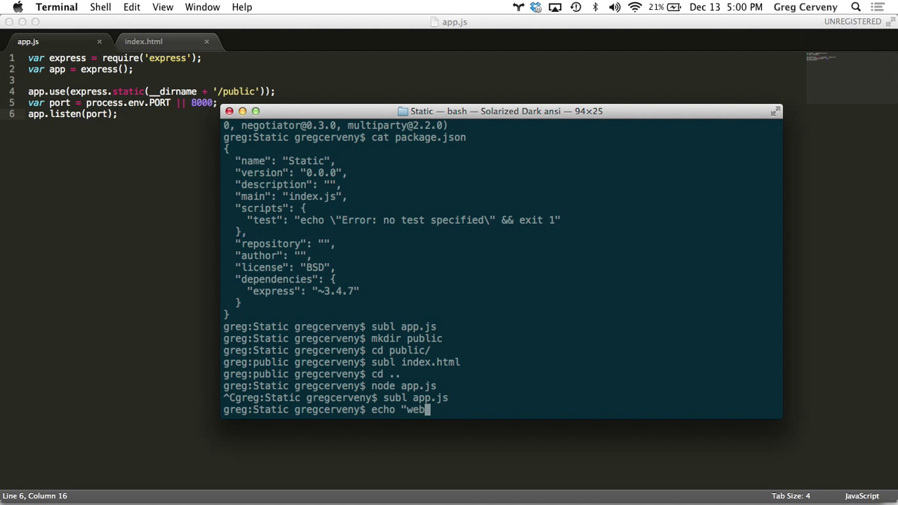
text(: node)
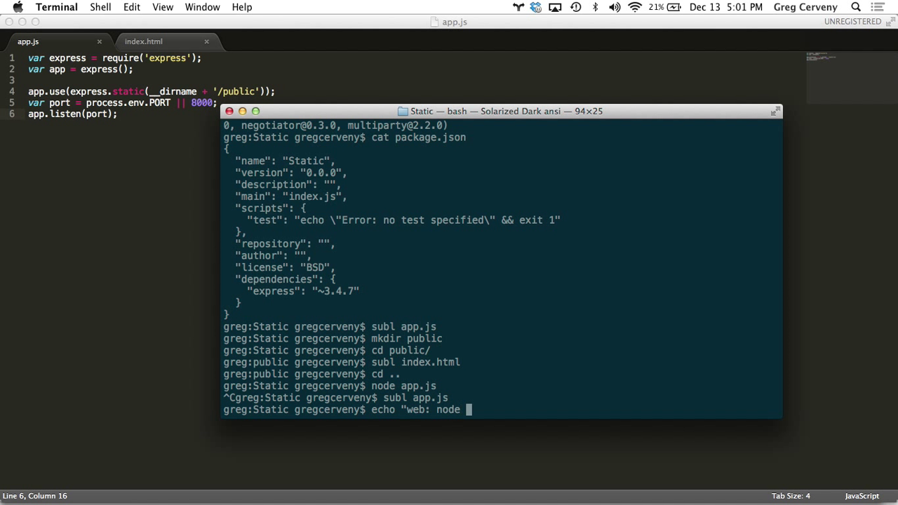
text(app.js" >)
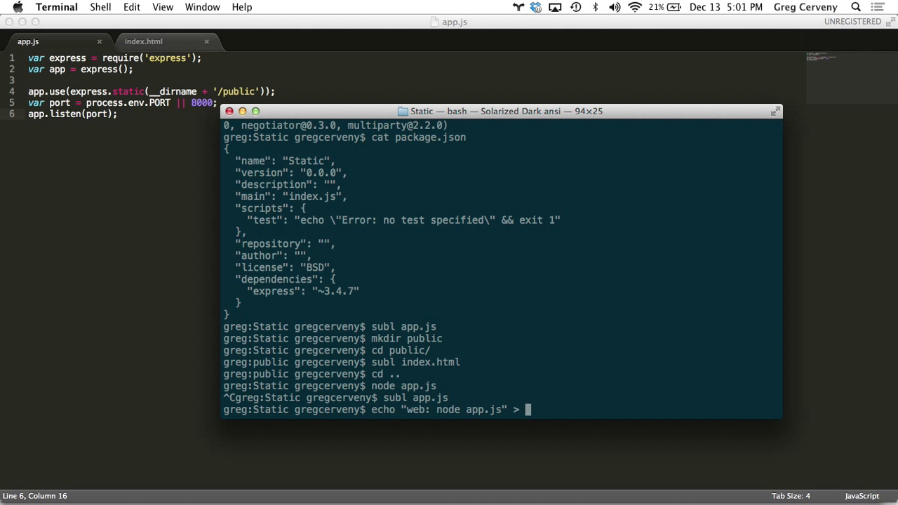
text(Pro)
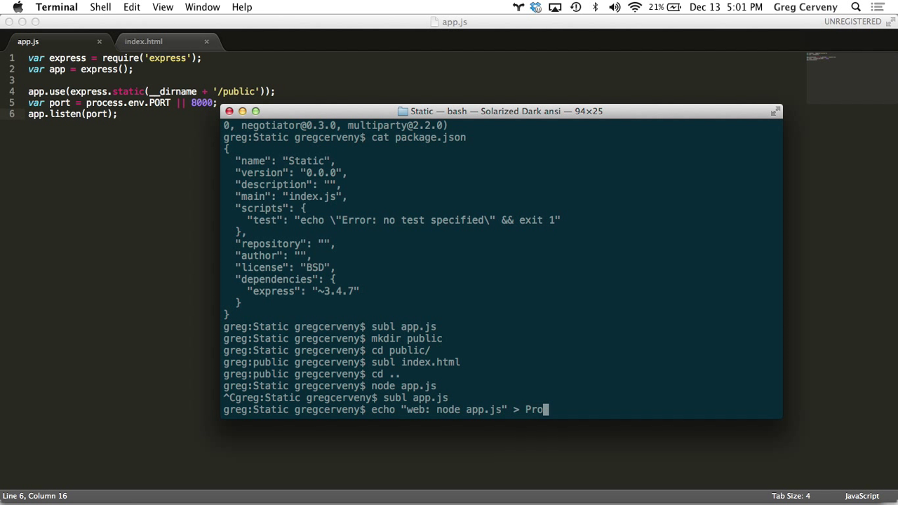
text(cfile)
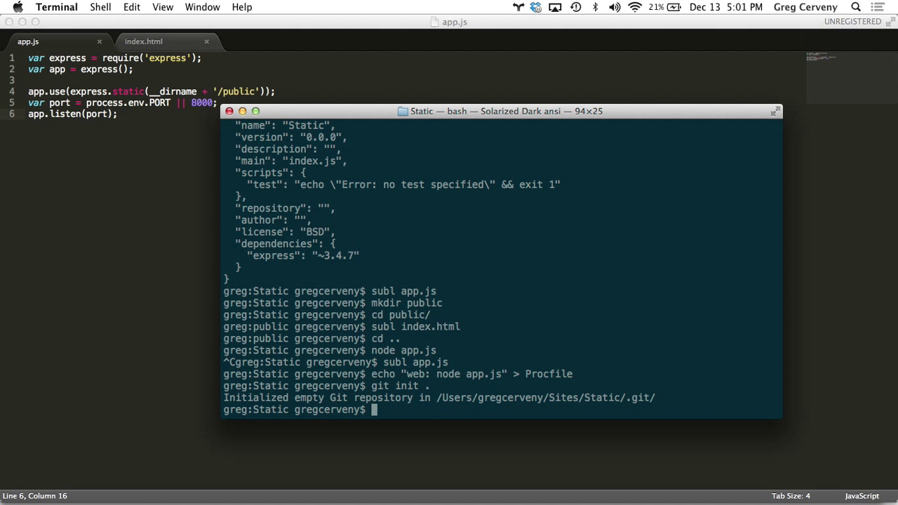
Check git status and add a .gitignore excluding node_modules.
text(git status)
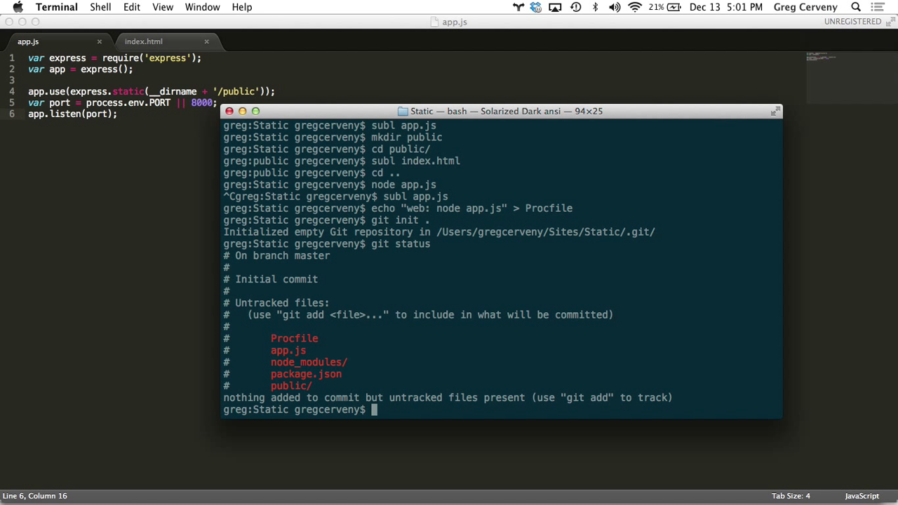
text(echo ")
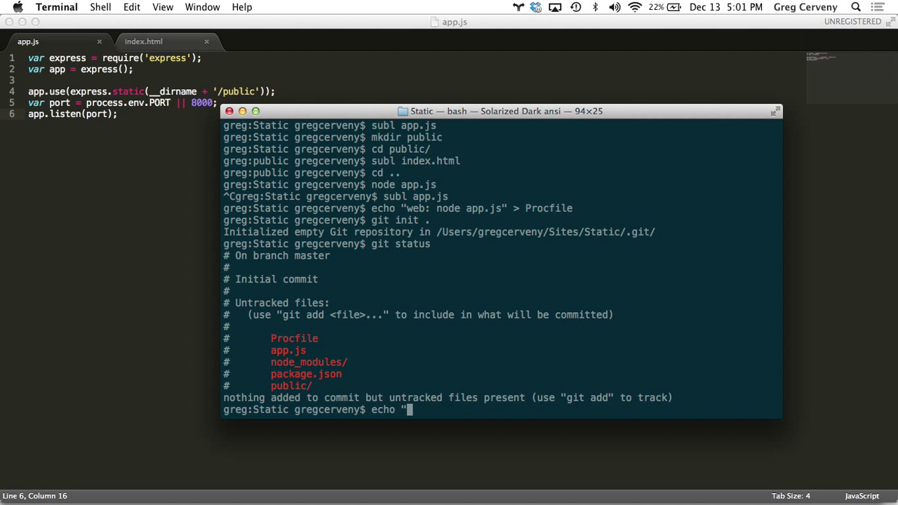
text(node_modules)
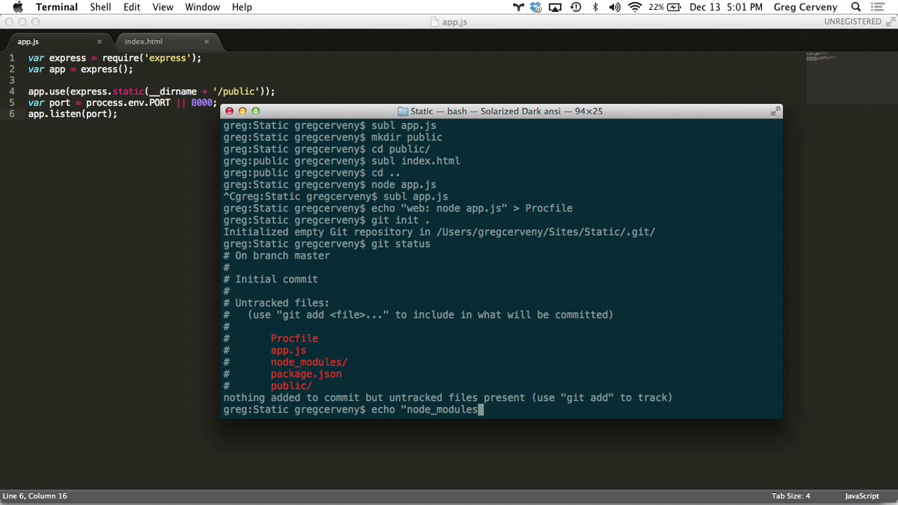
text(" > .gitignore)
text(git add .)
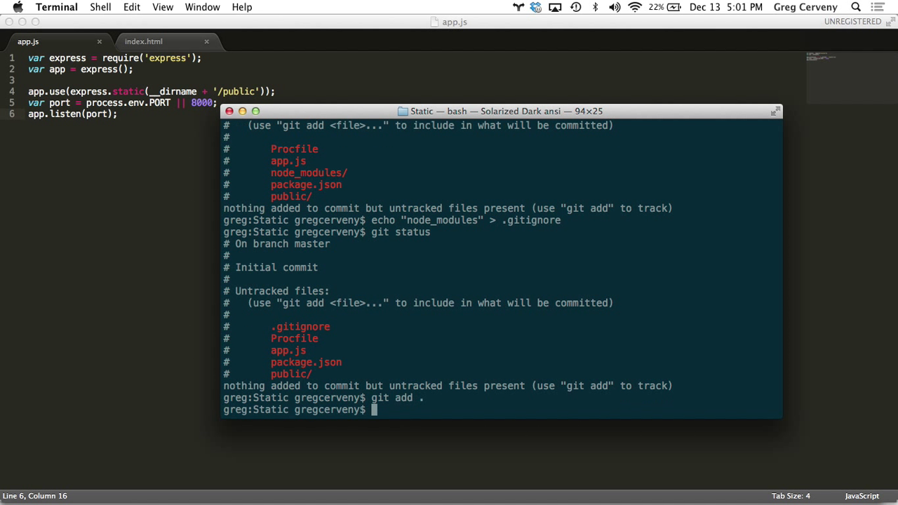
Commit the project files with the message "my static server".
text(git commit -m "m)
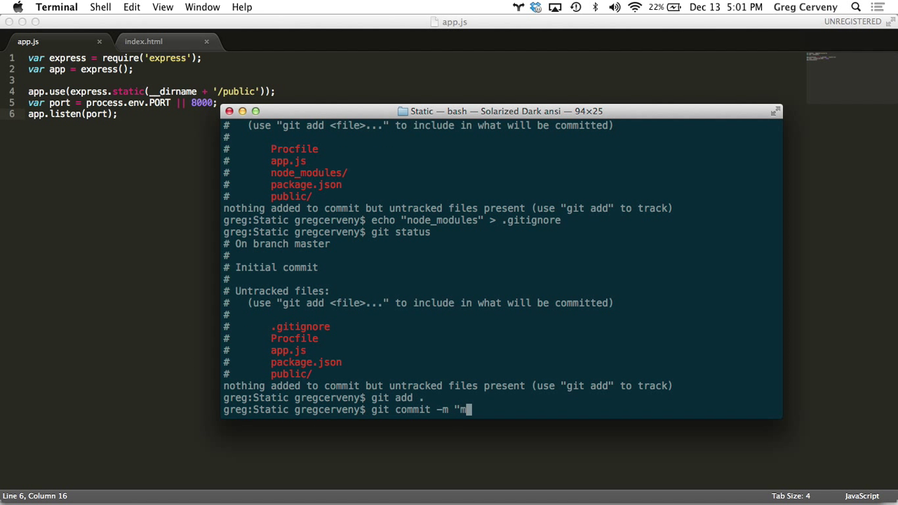
text(y static server")
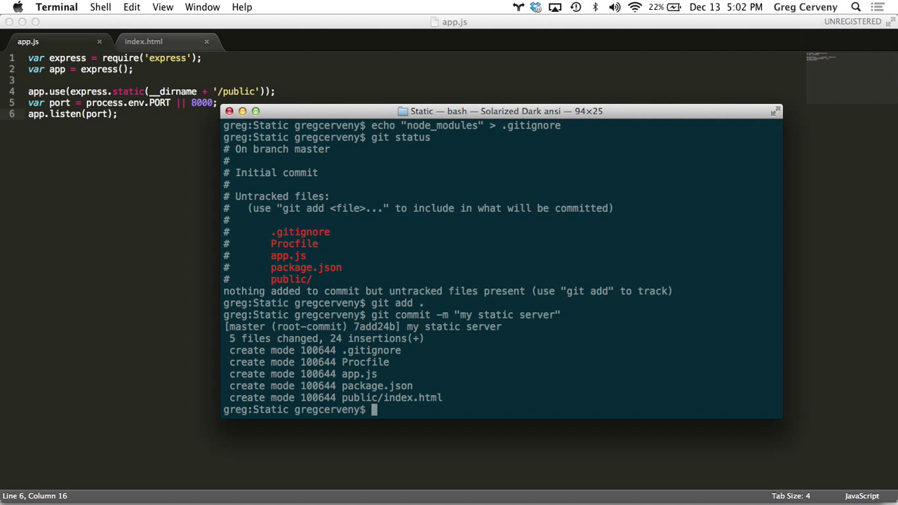
text(heroku create)
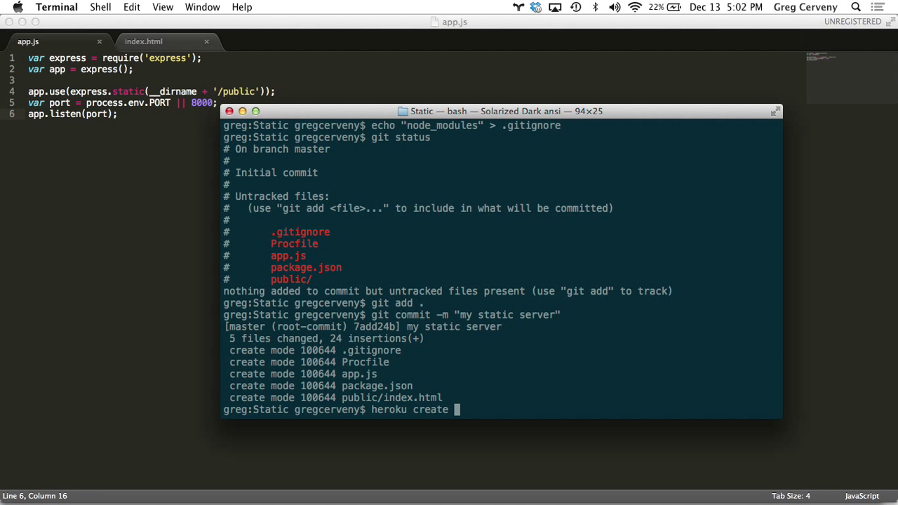
Run heroku create hot-static to create the app and add the heroku remote.
text(hot-)
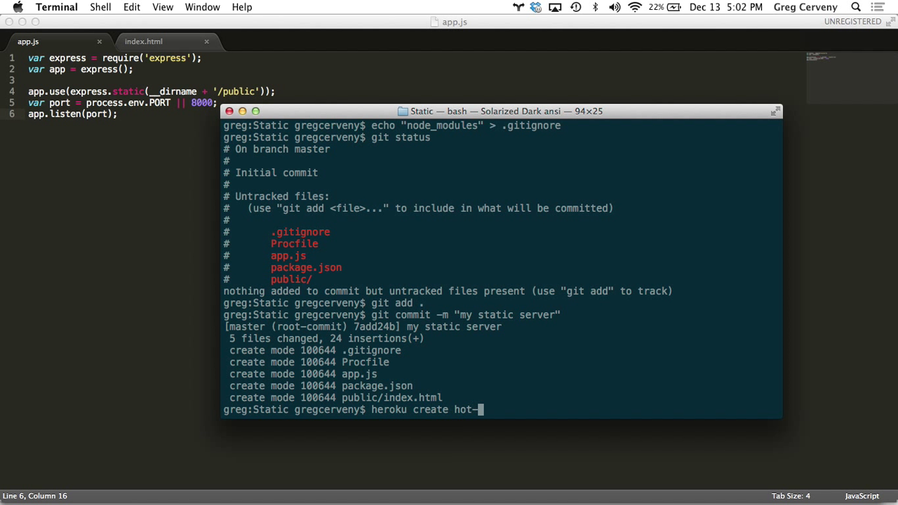
text(static)
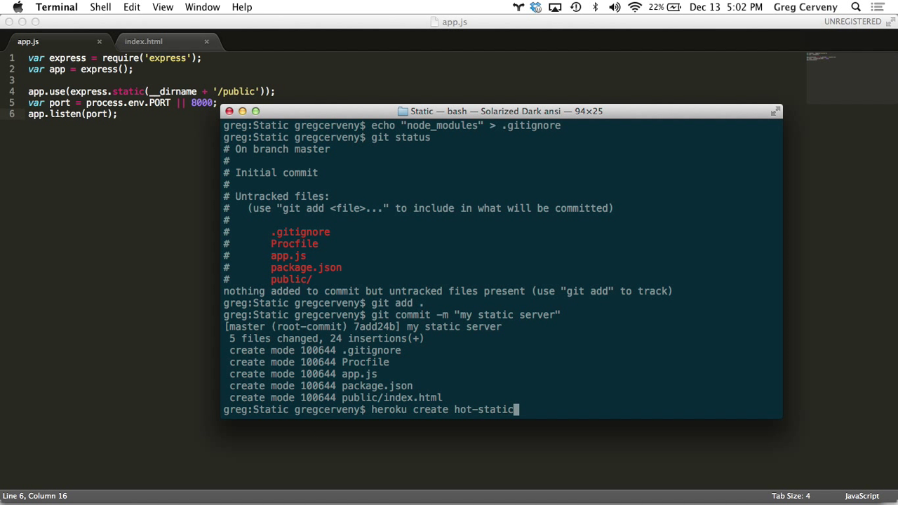
key(Return)
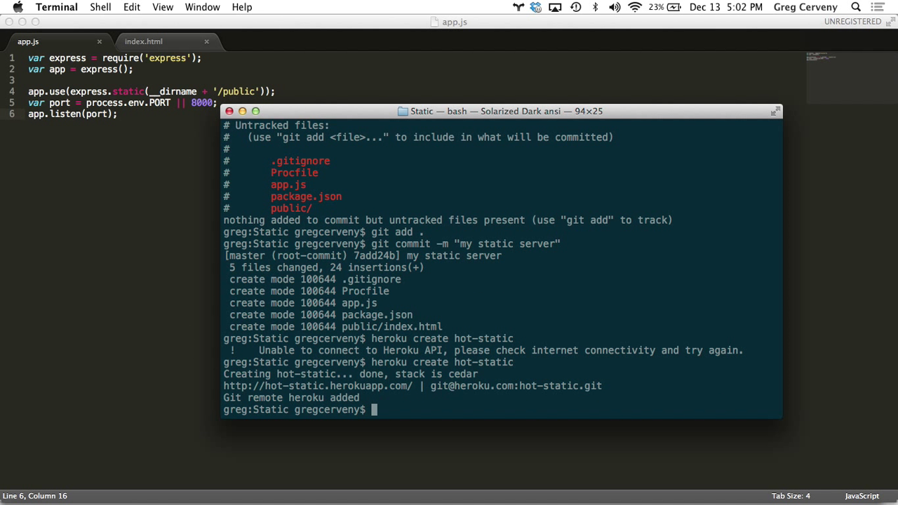
Run git push heroku master to deploy the project to Heroku.
text(git)
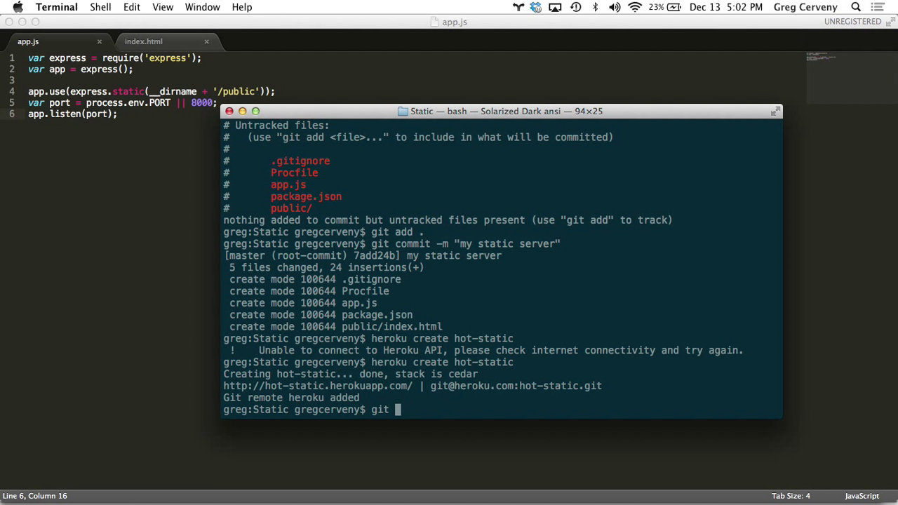
text(push heroku mast)
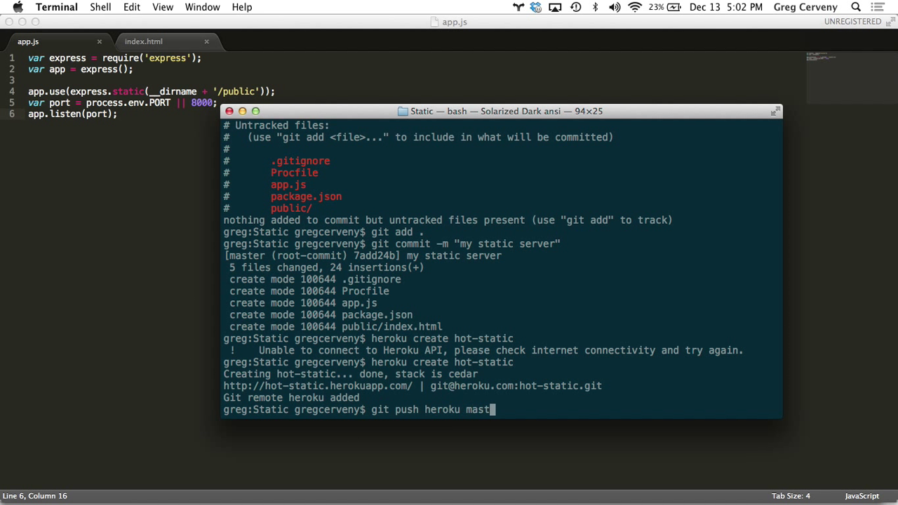
text(er)
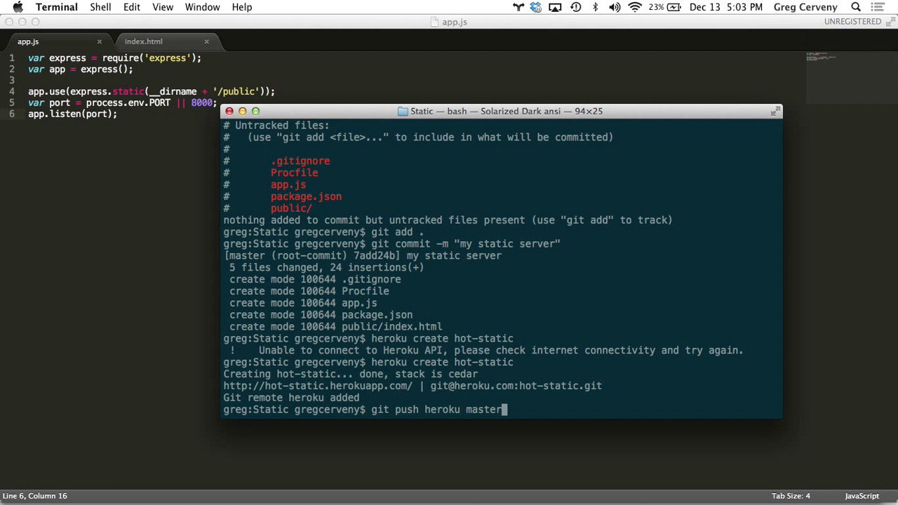
key(Return)
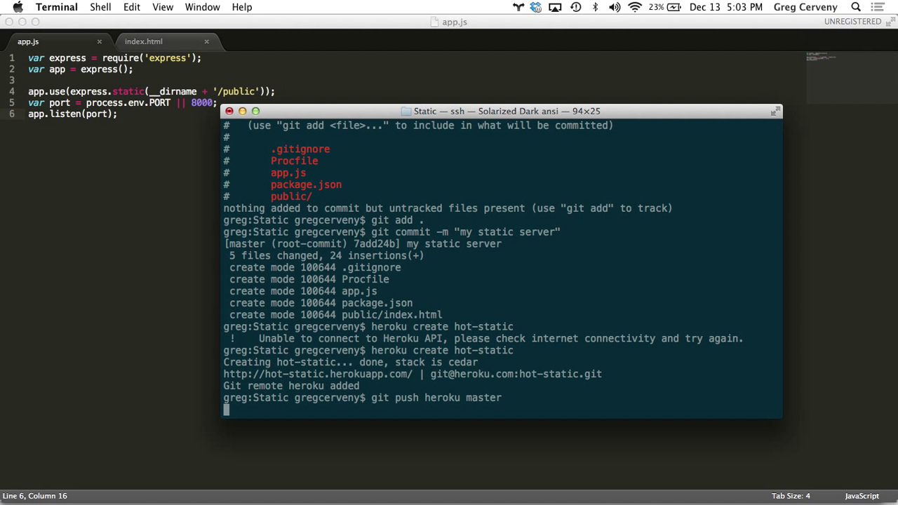
key(Return)
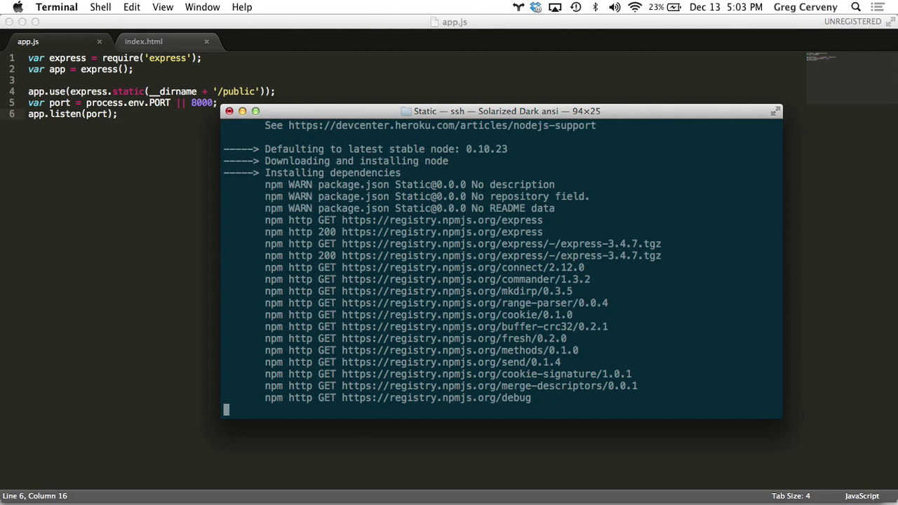
scroll(down, 3)
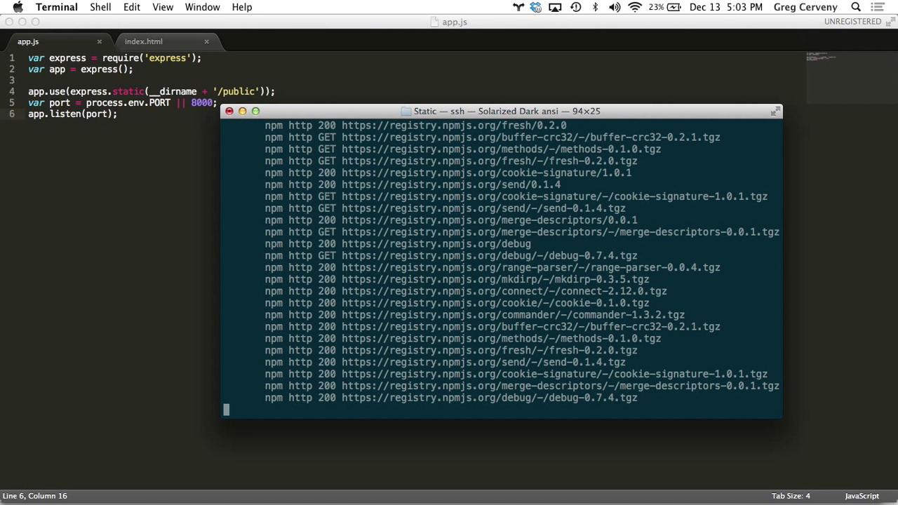